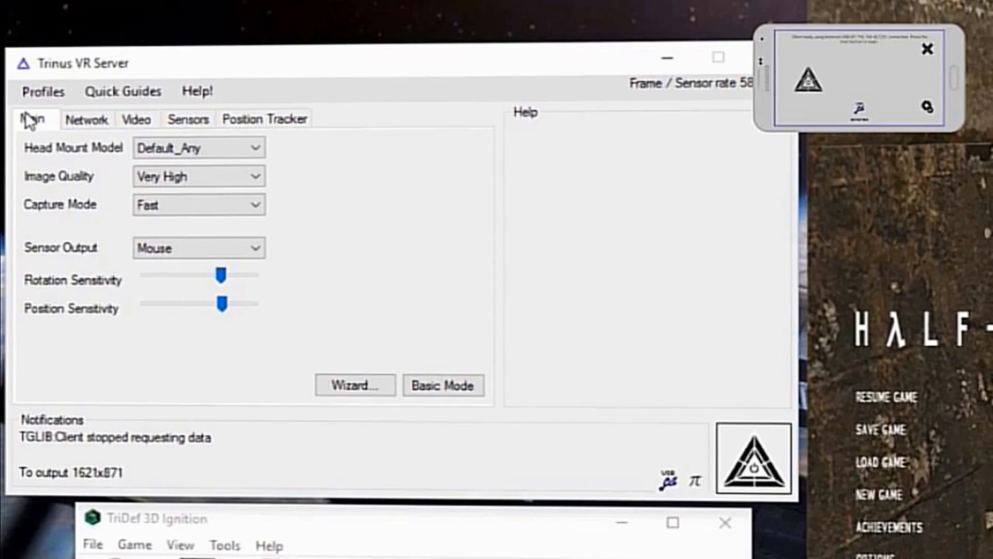
Step: Keep Default_Any as the headset model and Fast as the capture mode
left_click(198, 148)
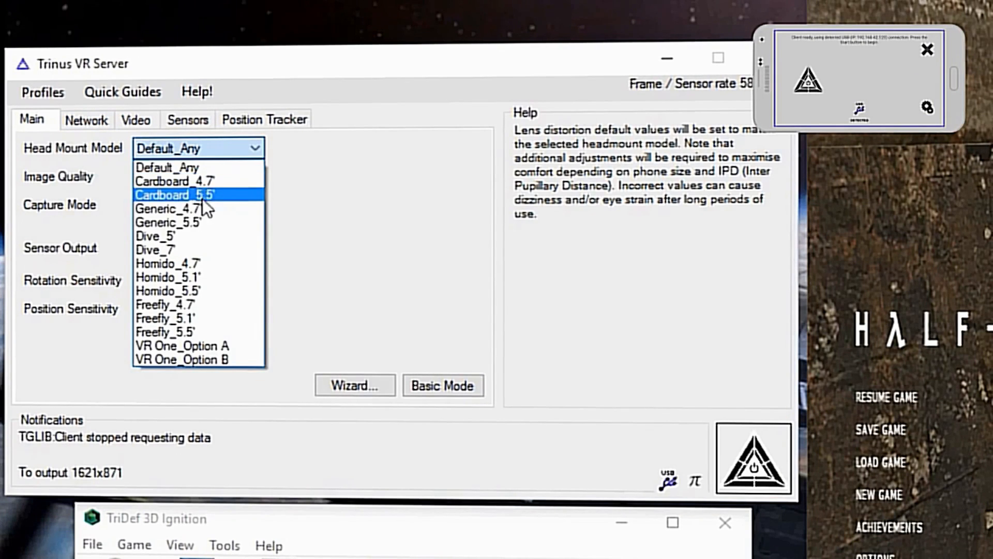
mouse_move(165, 331)
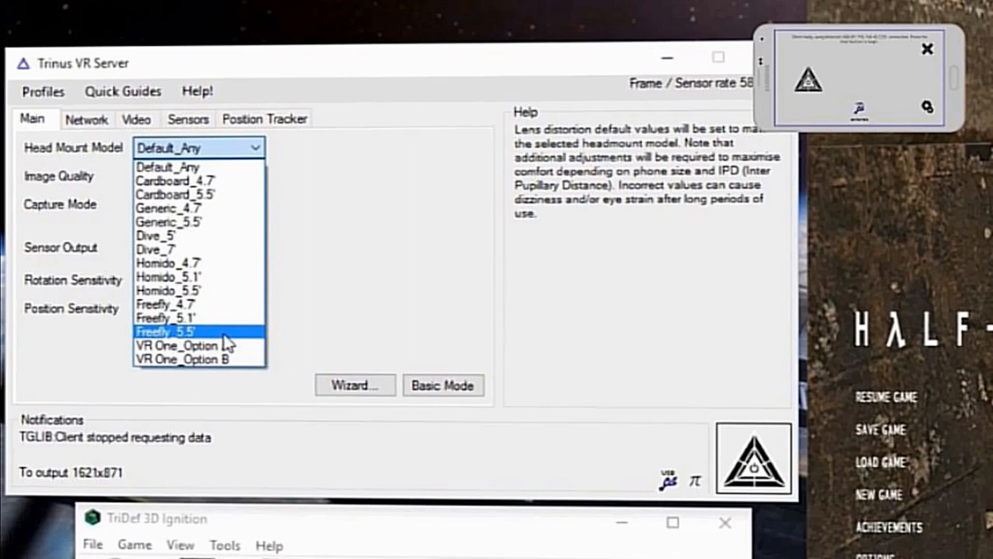
mouse_move(184, 359)
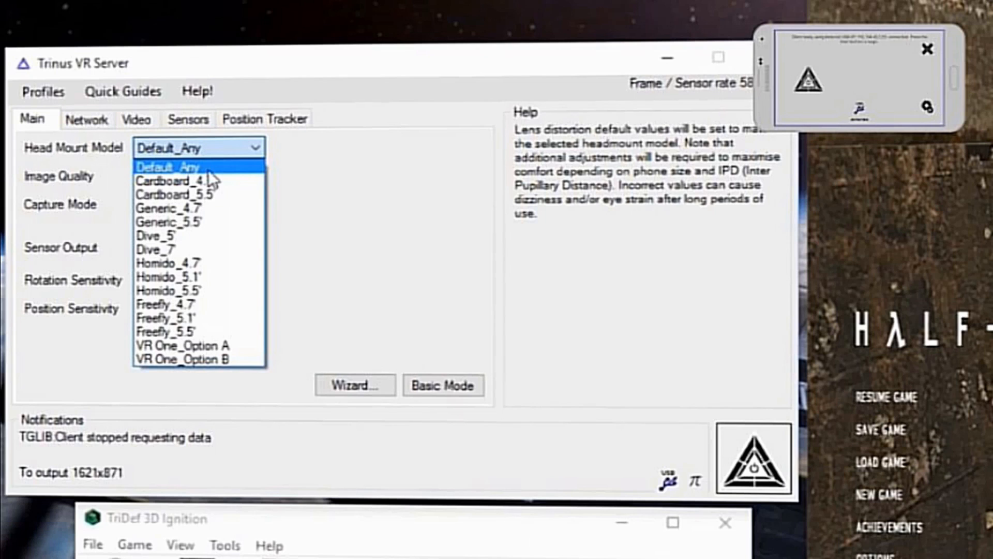
left_click(197, 175)
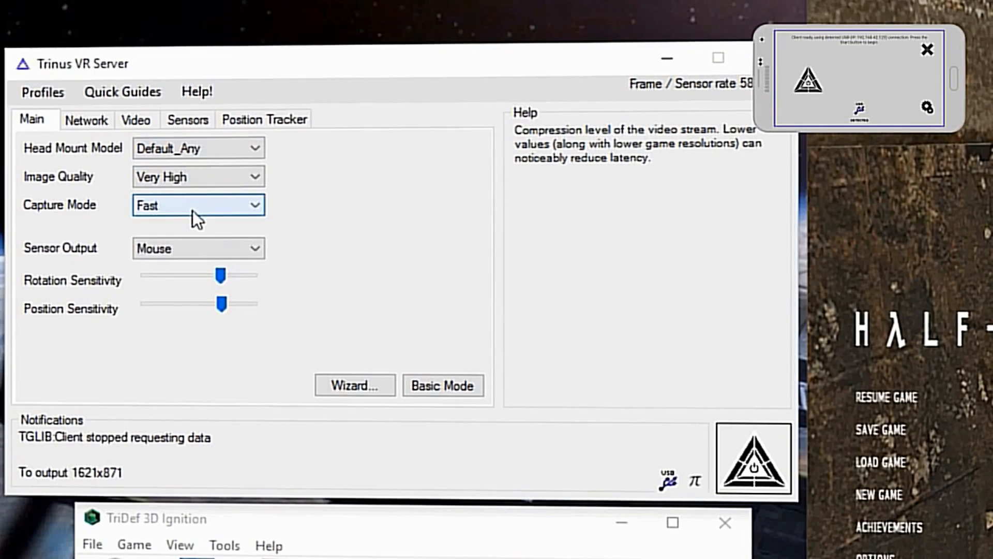
left_click(198, 203)
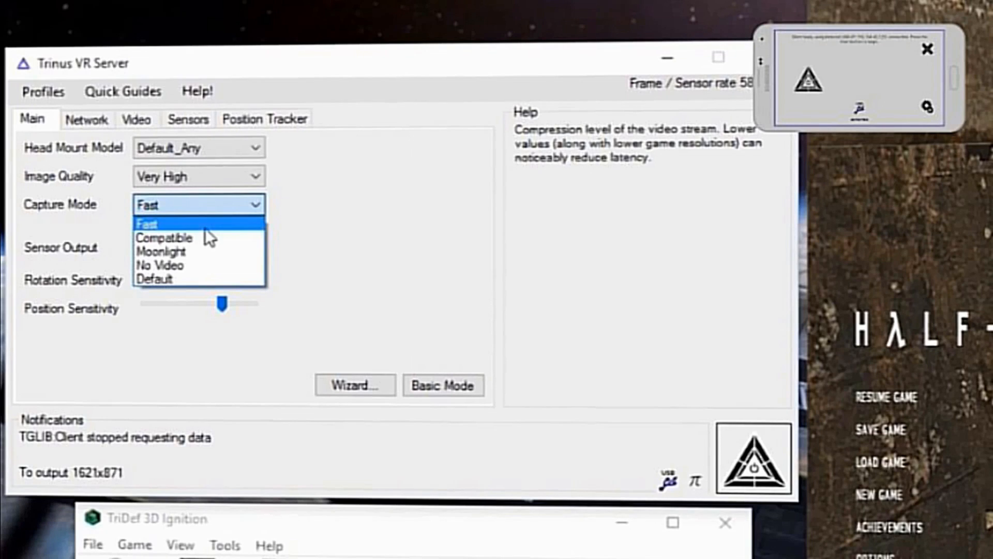
left_click(148, 223)
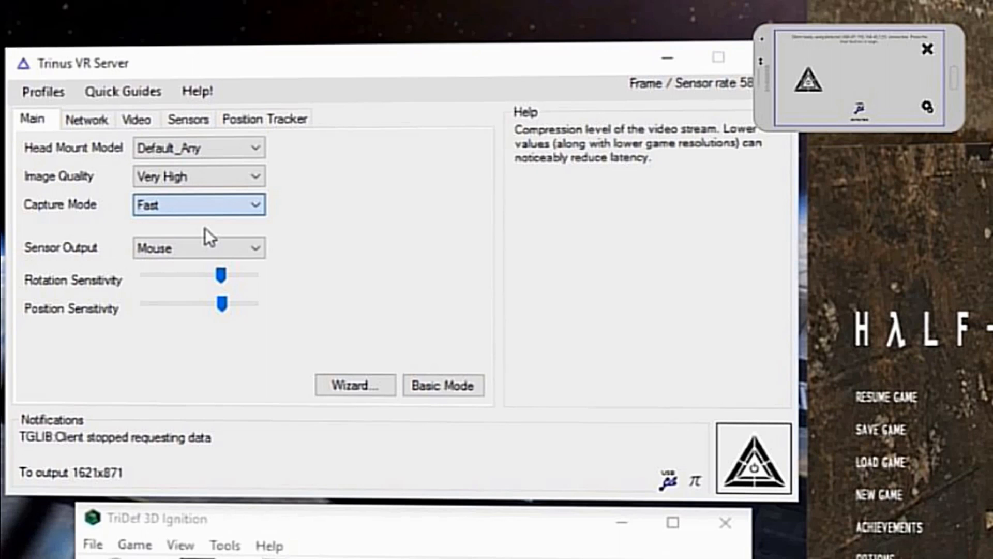
mouse_move(220, 276)
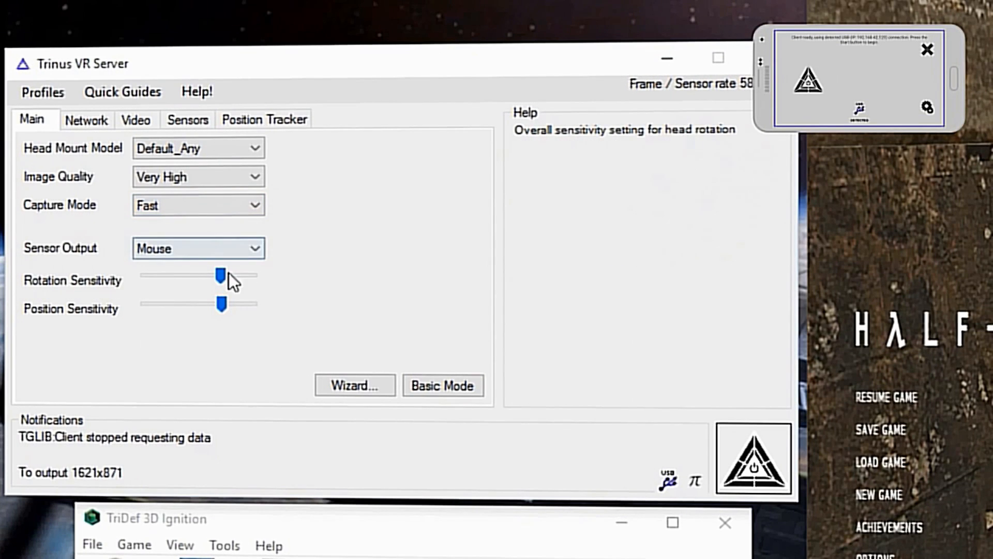
Step: Try the rotation and position sensitivity sliders, then show the Network settings with Force IP 192.168.42.129
left_click_drag(221, 273, 155, 273)
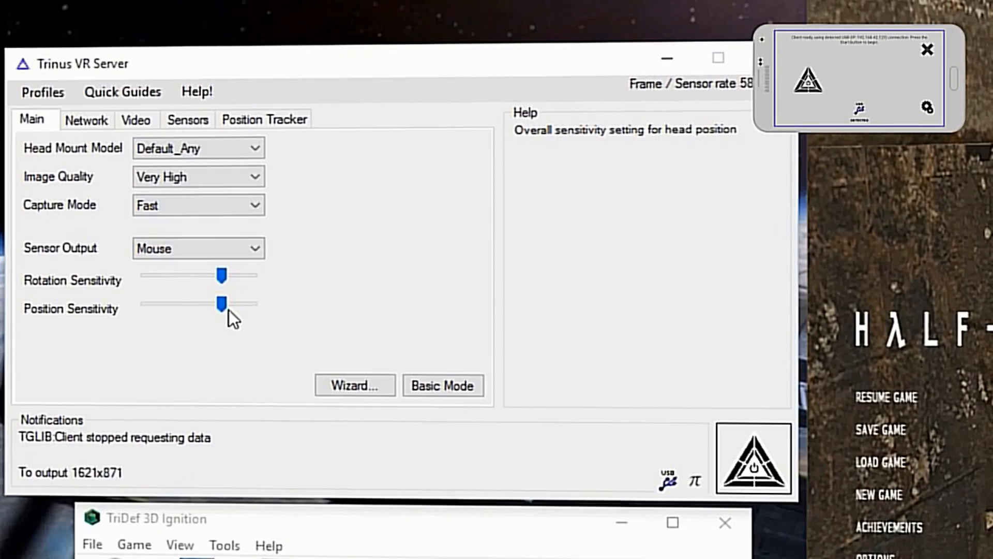
left_click_drag(221, 303, 145, 303)
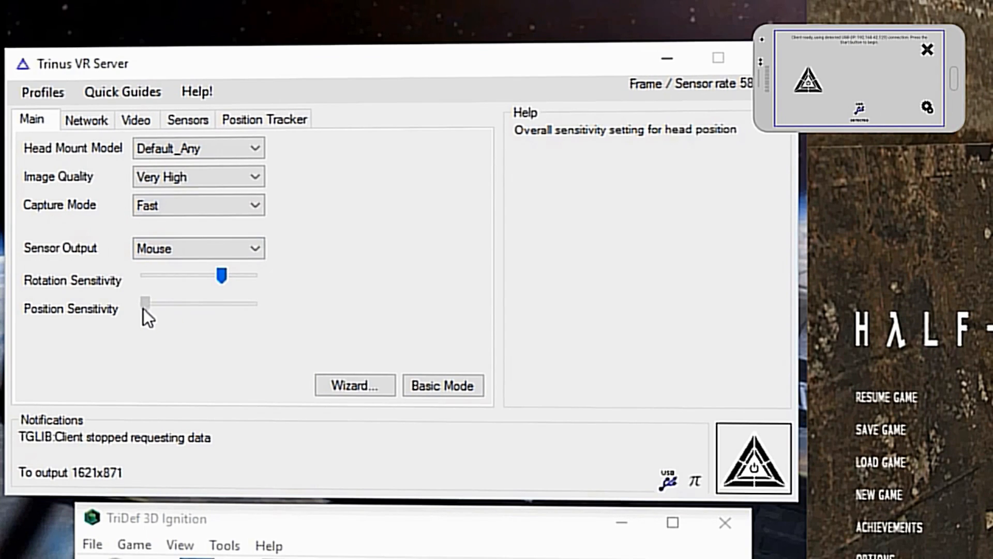
left_click_drag(145, 303, 221, 304)
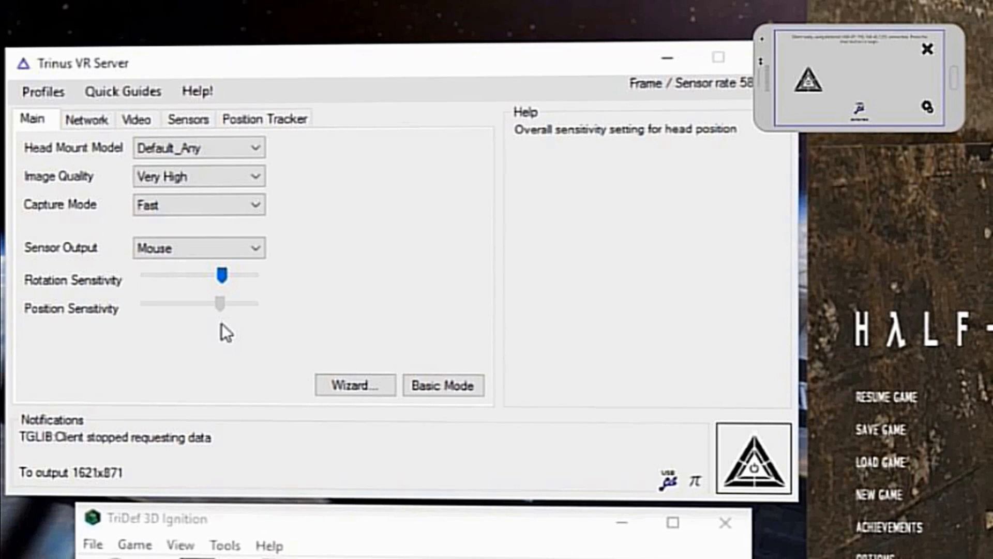
left_click(86, 119)
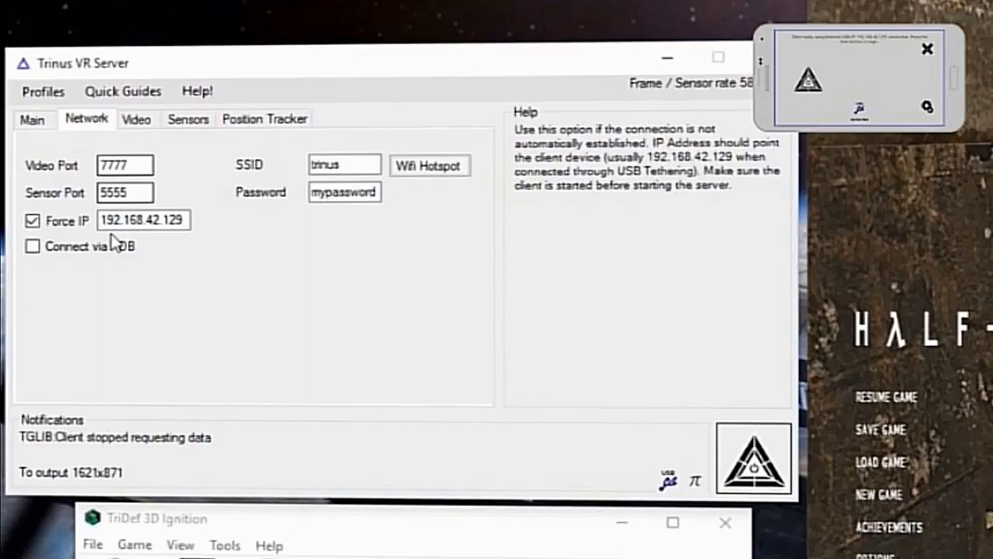
Step: Show the Video settings with Fake3D disabled, Max FPS 60 and zoom 100%
left_click(136, 119)
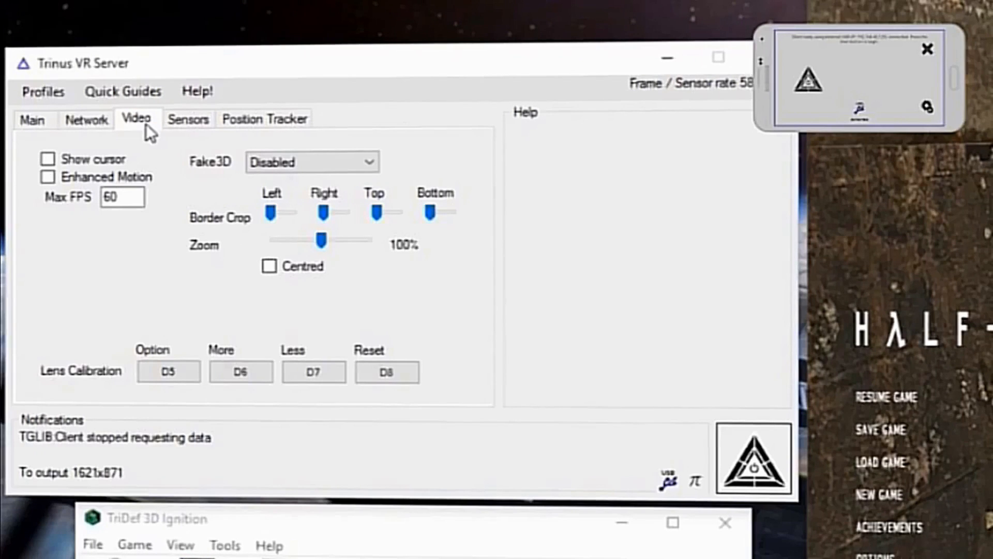
left_click(312, 162)
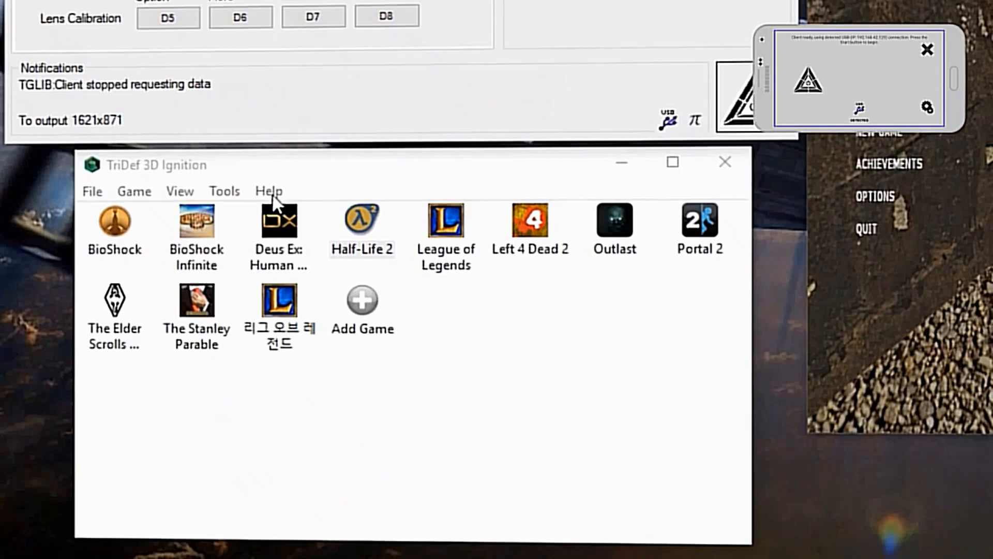
mouse_move(311, 177)
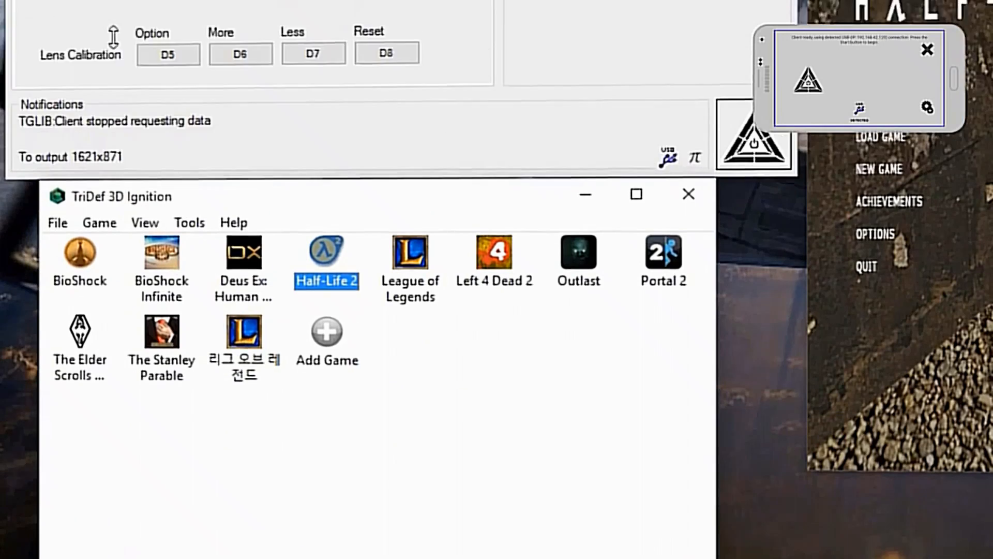
Step: Pick Half-Life 2 in the TriDef 3D Ignition game library
left_click(311, 118)
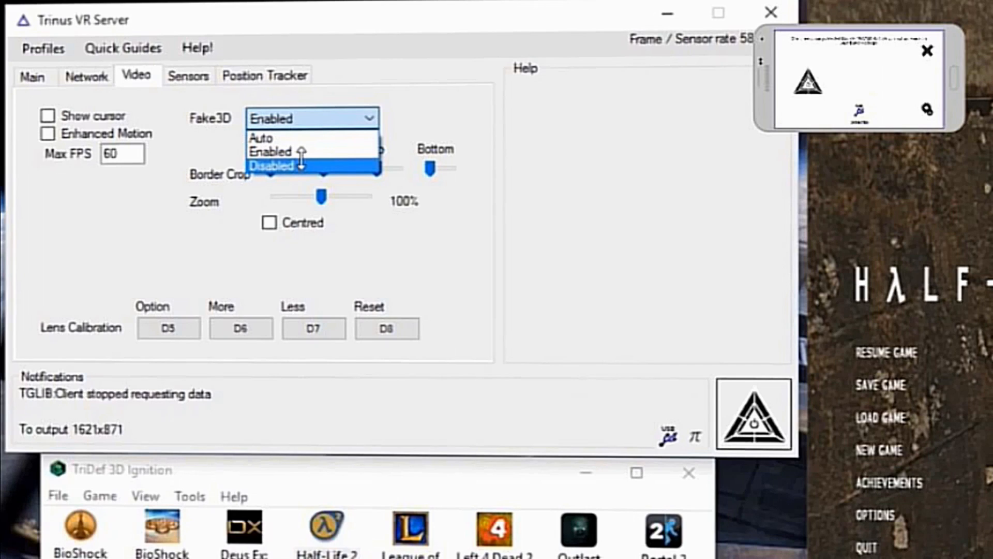
Step: Set Fake3D to Disabled and start the Trinus server streaming to the phone
left_click(271, 165)
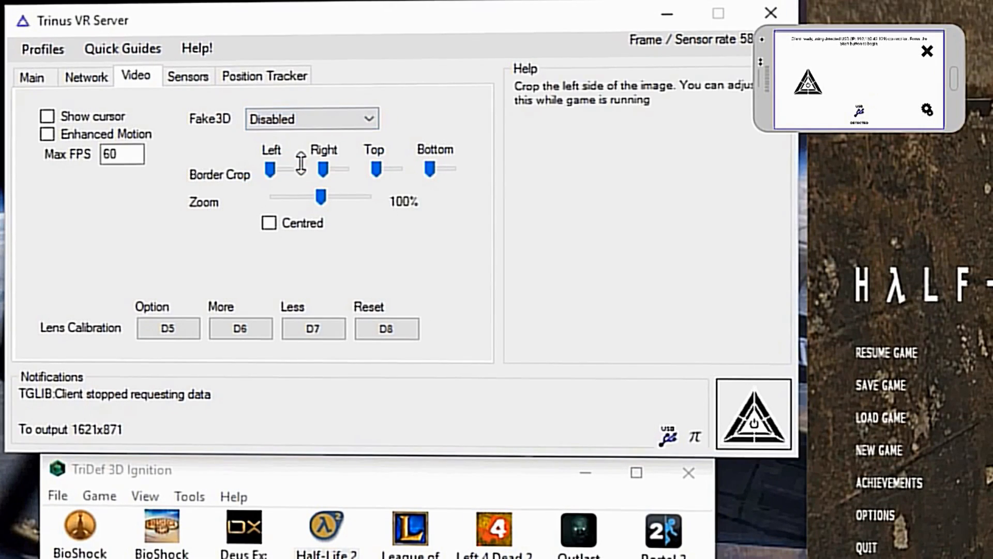
left_click(265, 76)
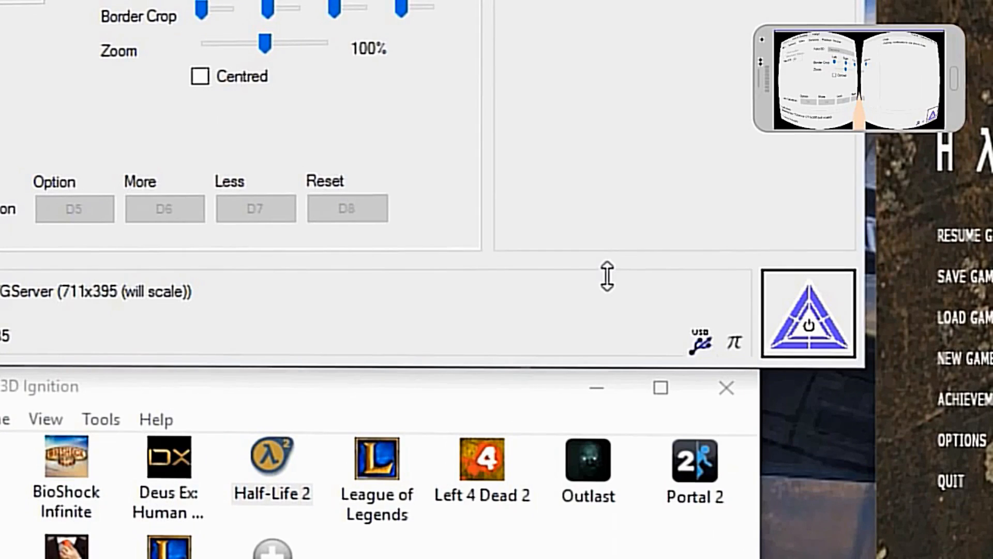
Step: Bring Half-Life 2 forward and show its Options video settings
double_click(271, 459)
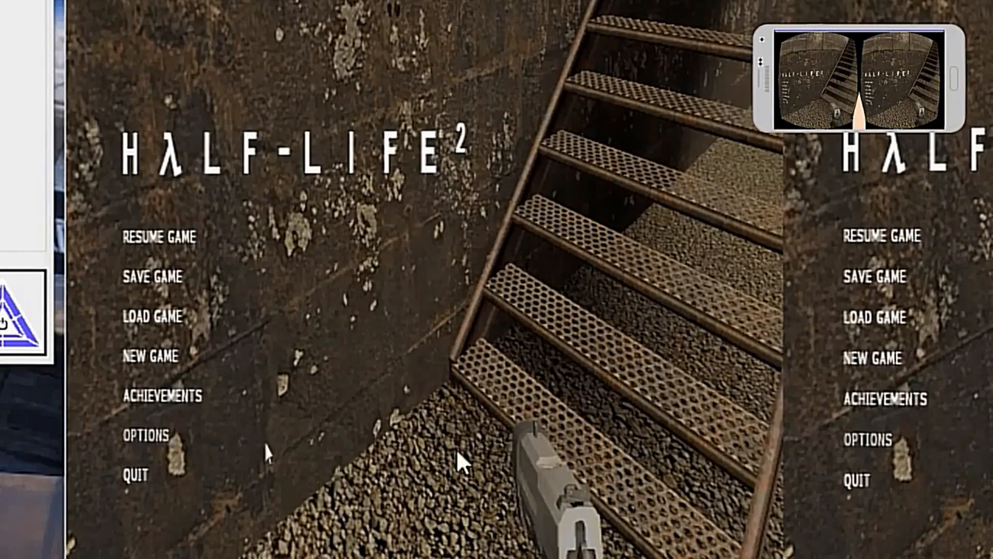
left_click(145, 436)
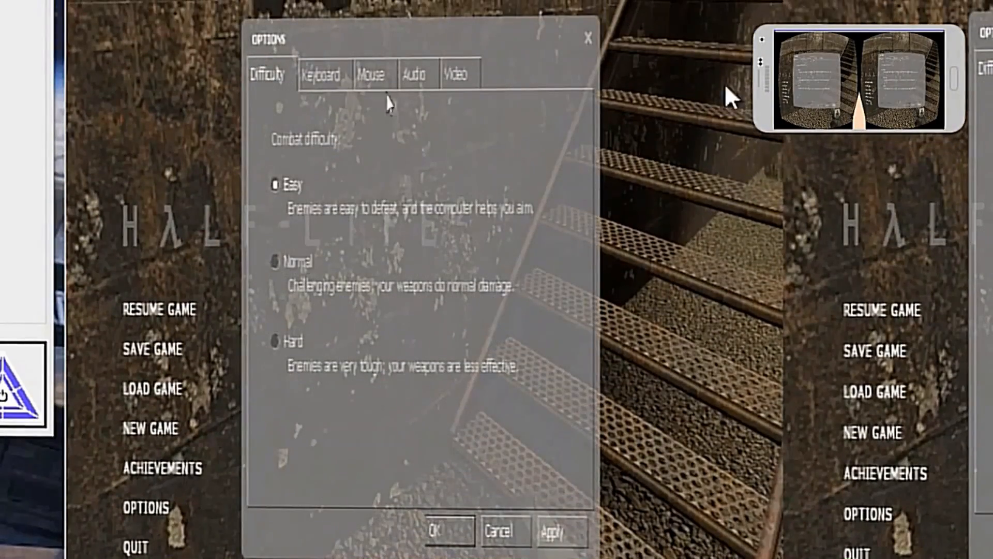
left_click(456, 72)
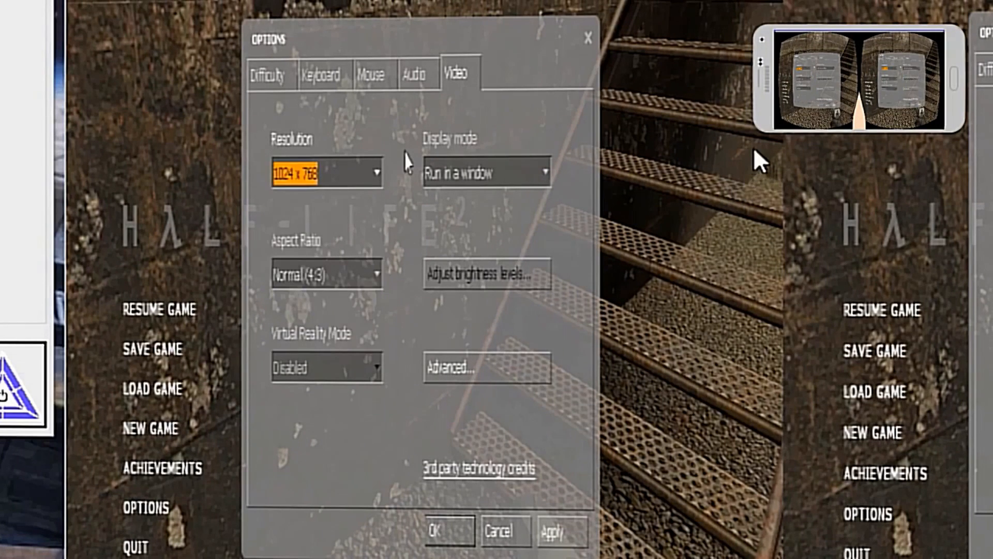
Step: Set the display mode to Run in a window at 1024 x 768, aspect ratio reading Widescreen 16:9
left_click(486, 172)
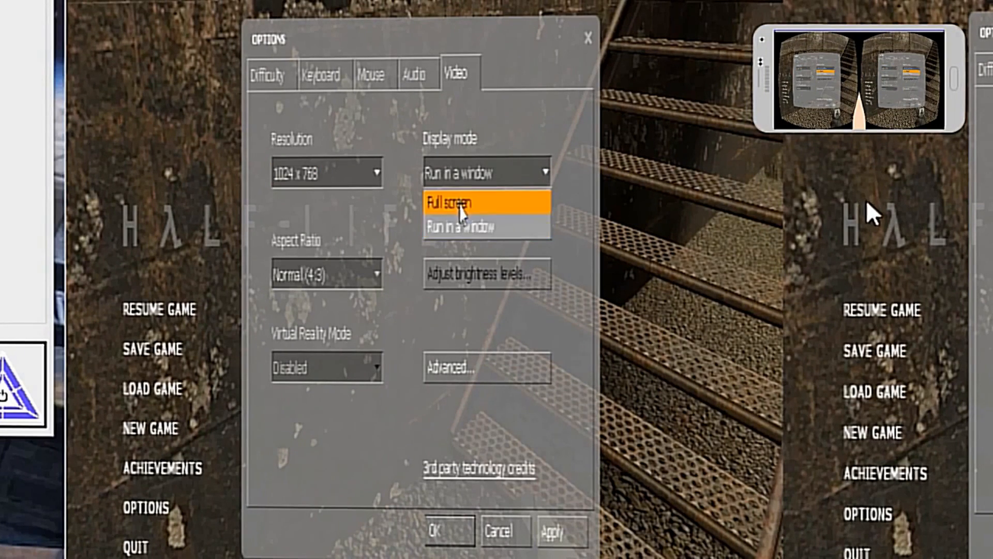
left_click(486, 226)
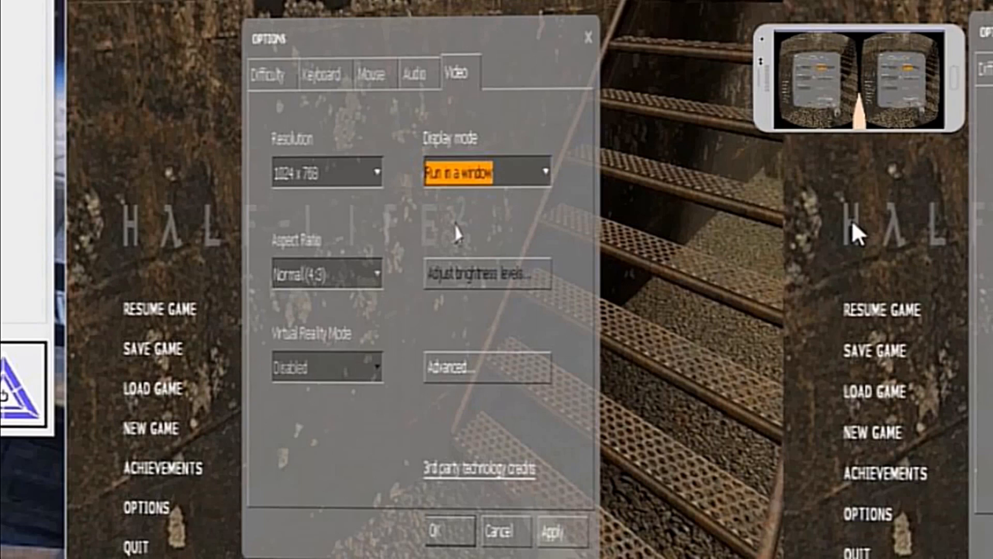
left_click(326, 273)
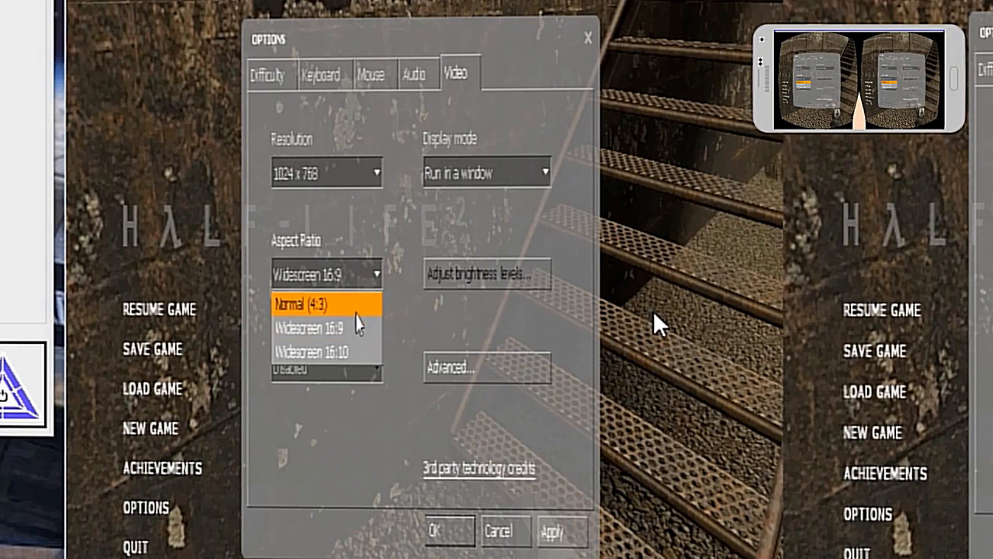
Step: Set the aspect ratio back to Normal (4:3)
left_click(308, 304)
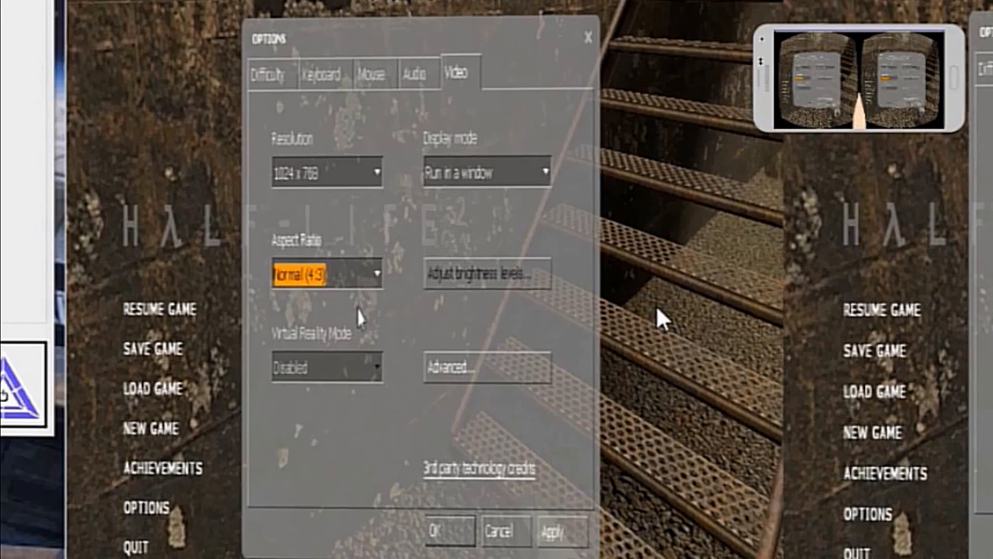